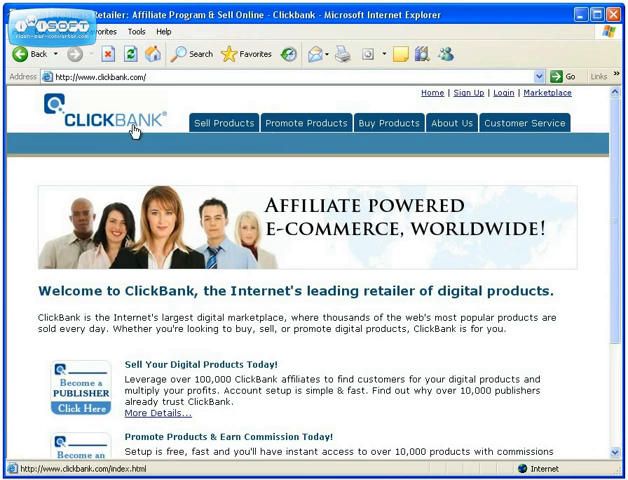
pyautogui.moveTo(128, 92)
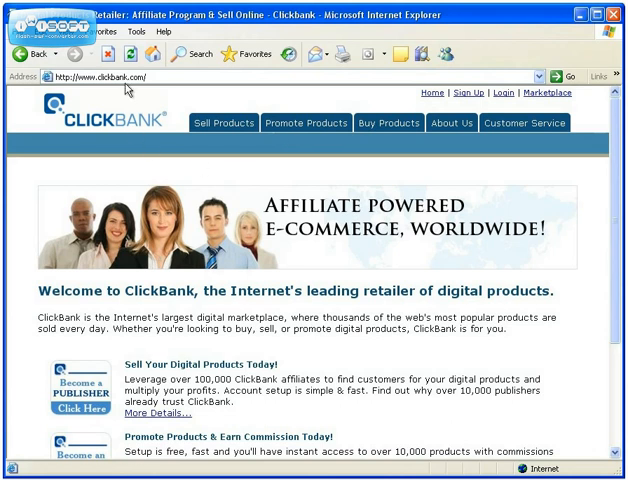
pyautogui.moveTo(344, 160)
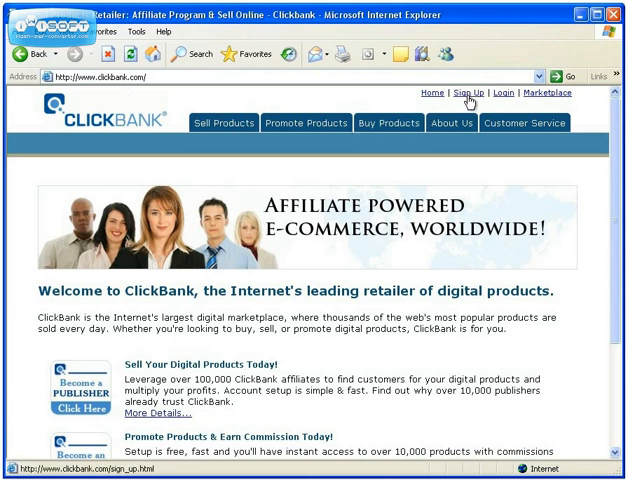
# Start the signup form with payee name 'Joh', city Miami and zip 00000
pyautogui.click(464, 94)
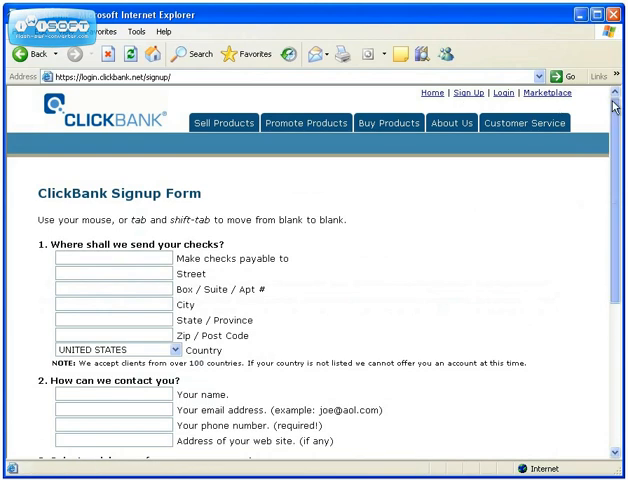
pyautogui.scroll(-3)
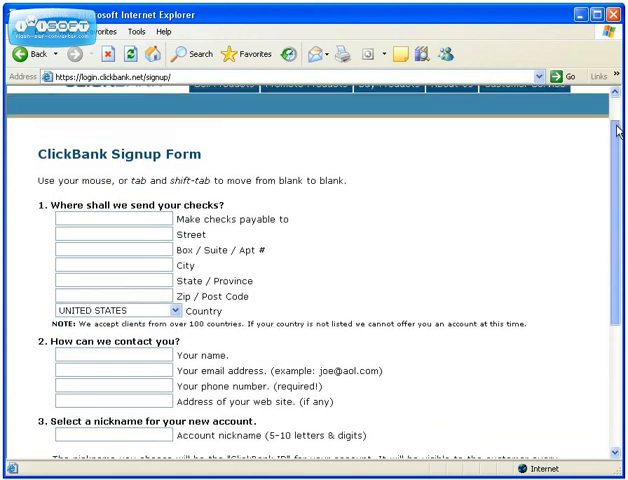
pyautogui.scroll(3)
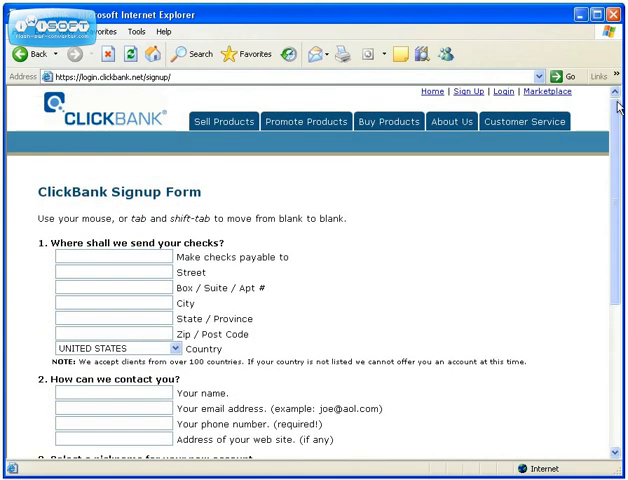
pyautogui.click(110, 256)
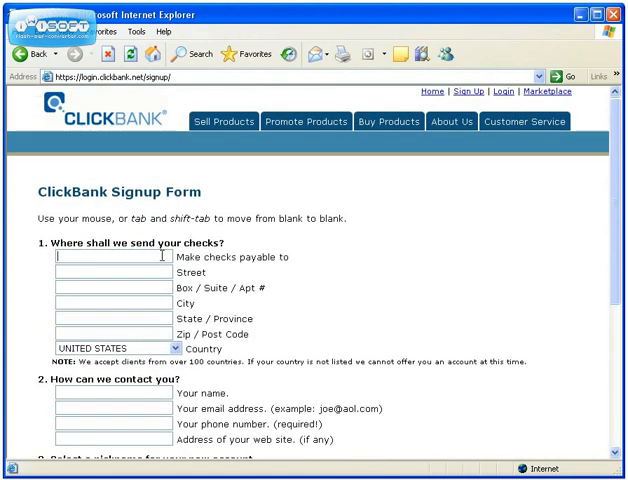
pyautogui.write('John Doe')
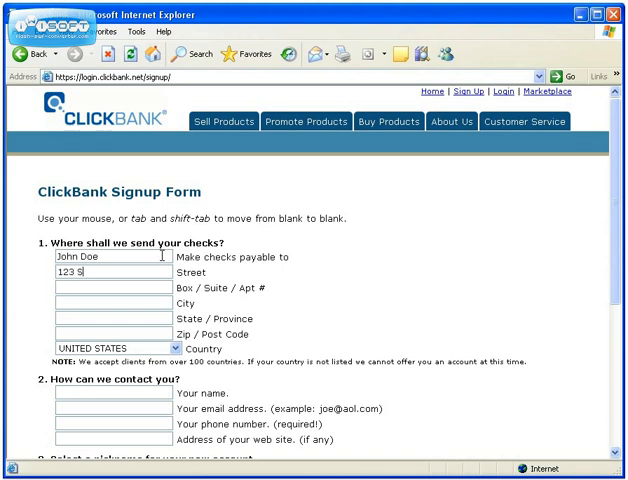
pyautogui.write('Miami')
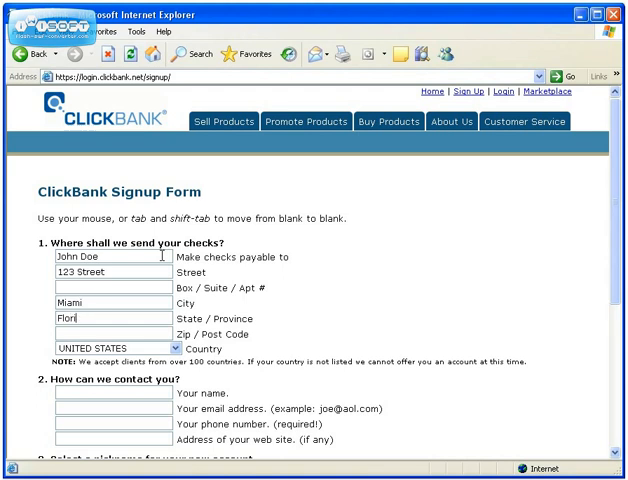
pyautogui.write('00000')
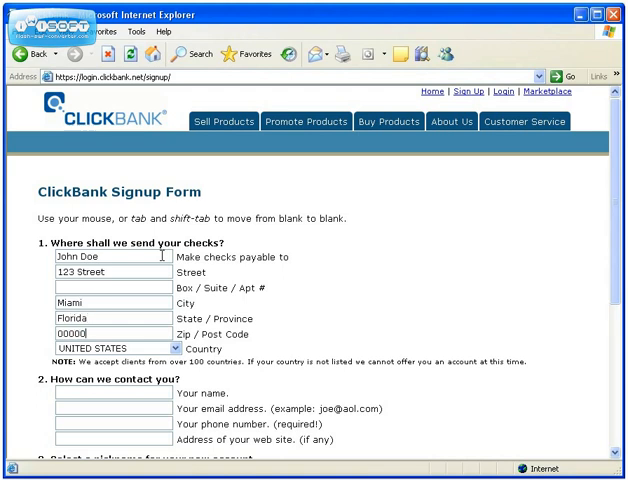
pyautogui.write('John')
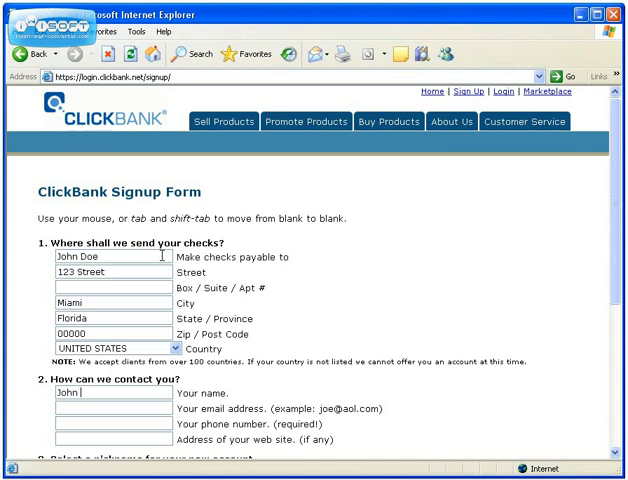
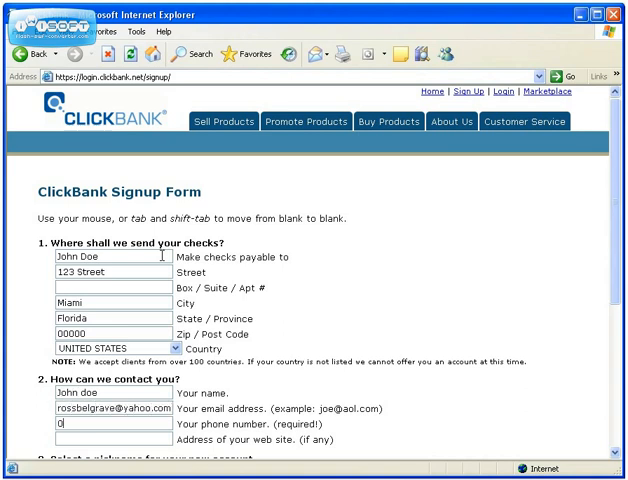
pyautogui.write('000000000')
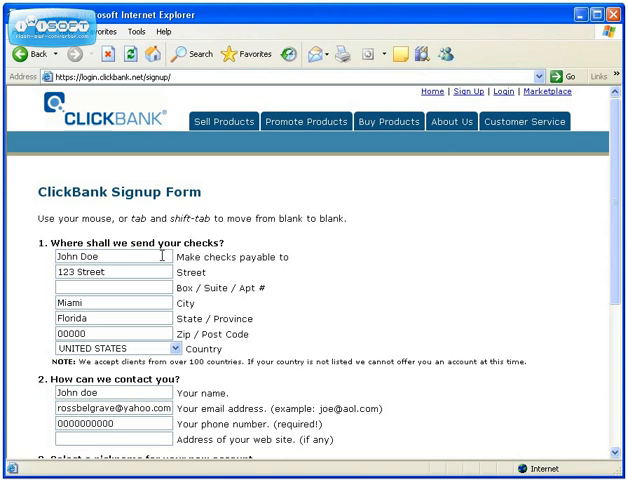
pyautogui.moveTo(224, 332)
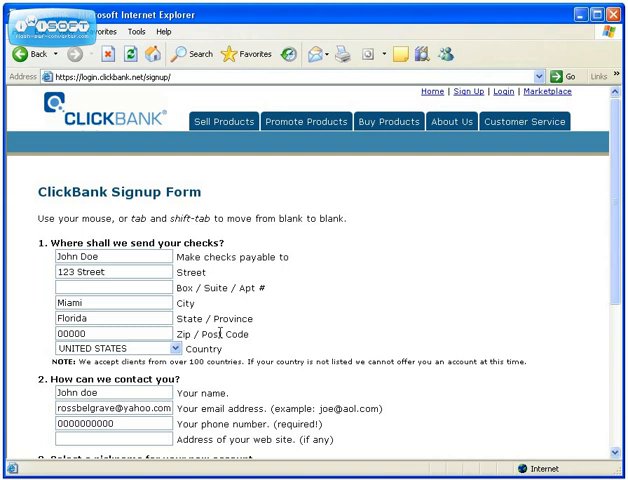
pyautogui.scroll(-3)
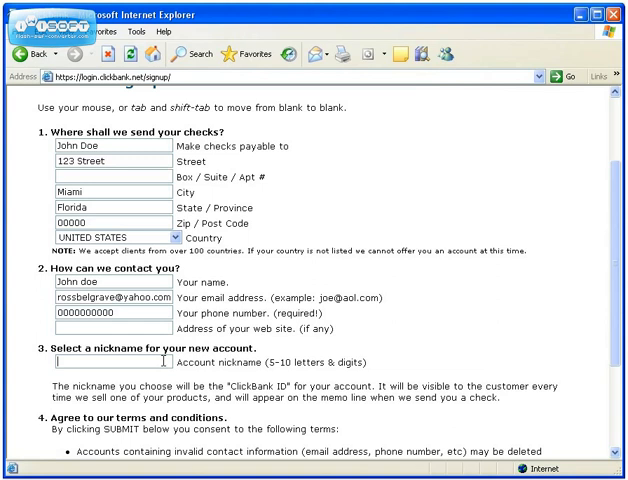
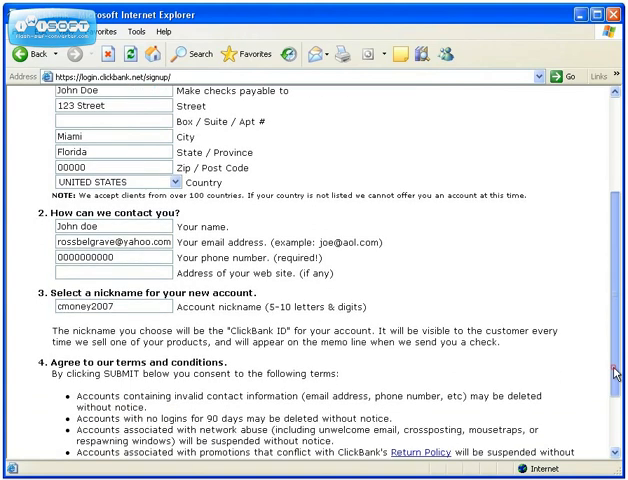
pyautogui.scroll(-3)
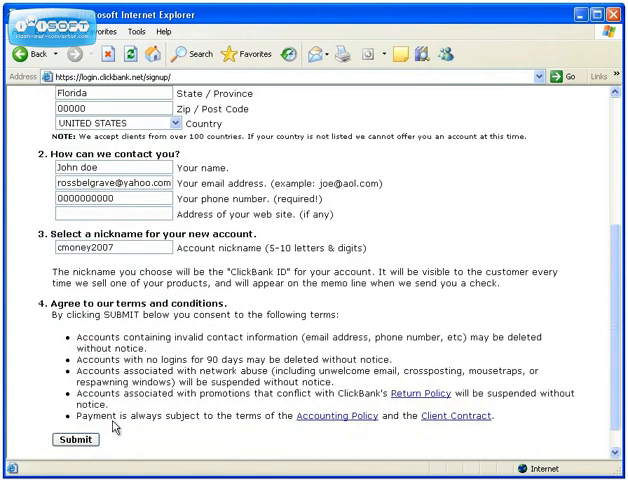
pyautogui.click(72, 448)
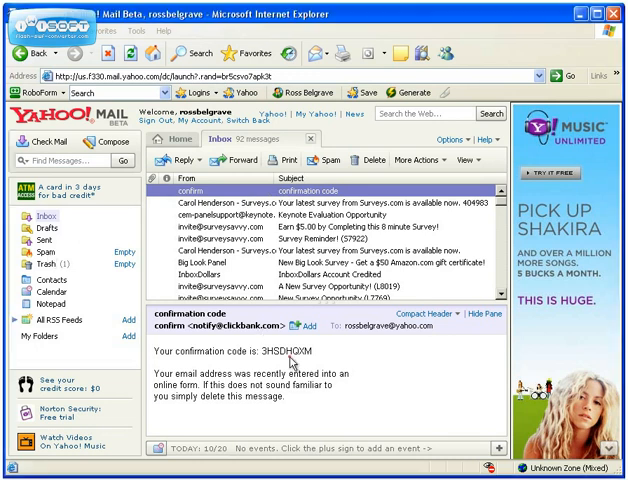
# Select the confirmation code inside the ClickBank email in Yahoo! Mail
pyautogui.doubleClick(304, 352)
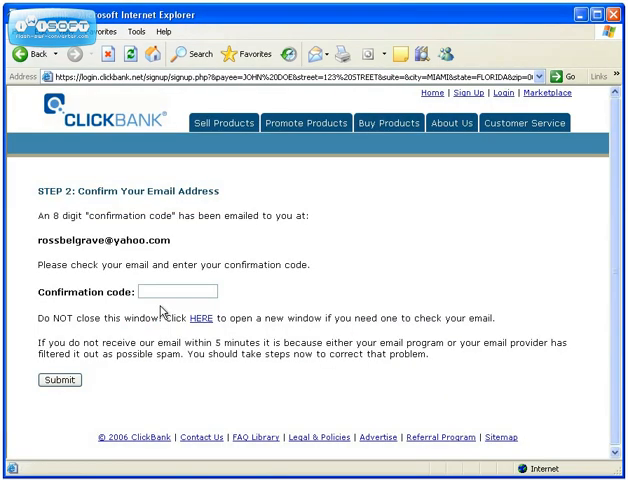
# Paste the emailed confirmation code into the Confirmation code box
pyautogui.rightClick(180, 292)
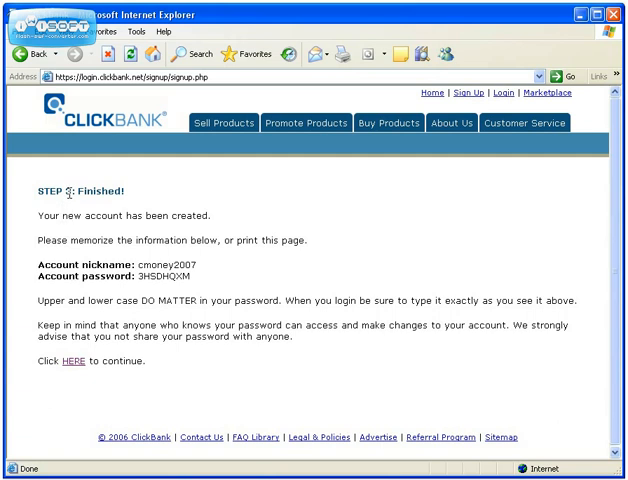
pyautogui.moveTo(364, 252)
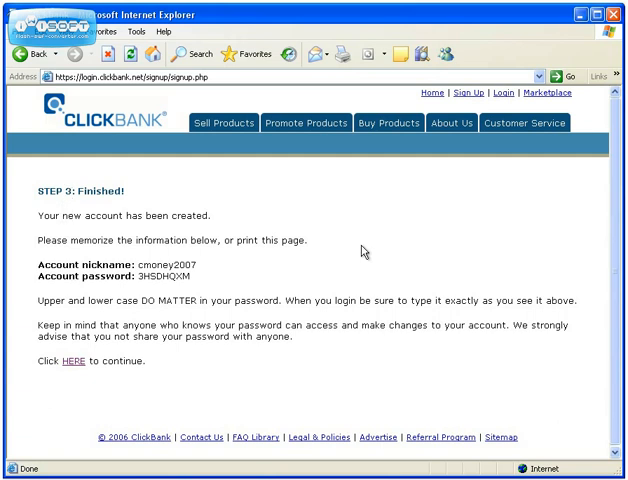